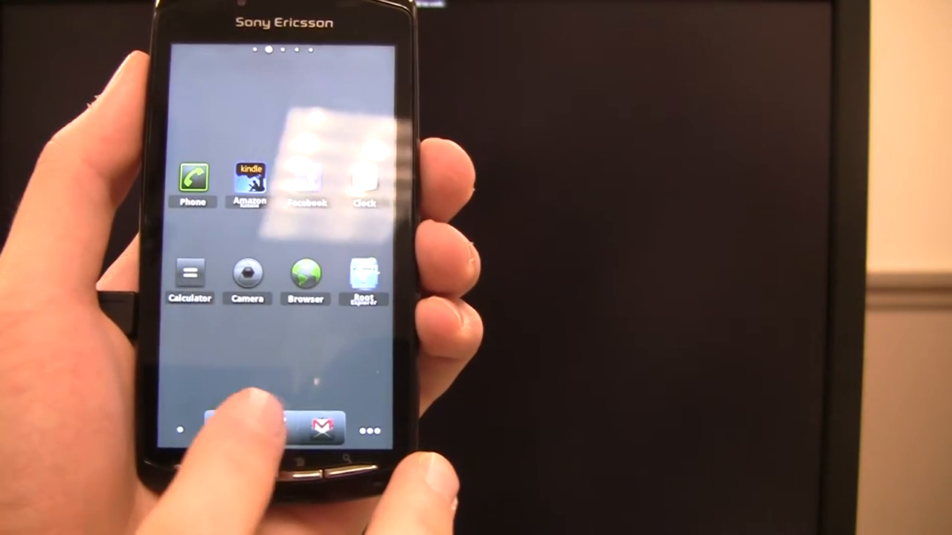
# Step: Swipe through the app drawer and launch the Android Market
pyautogui.hscroll(-3)
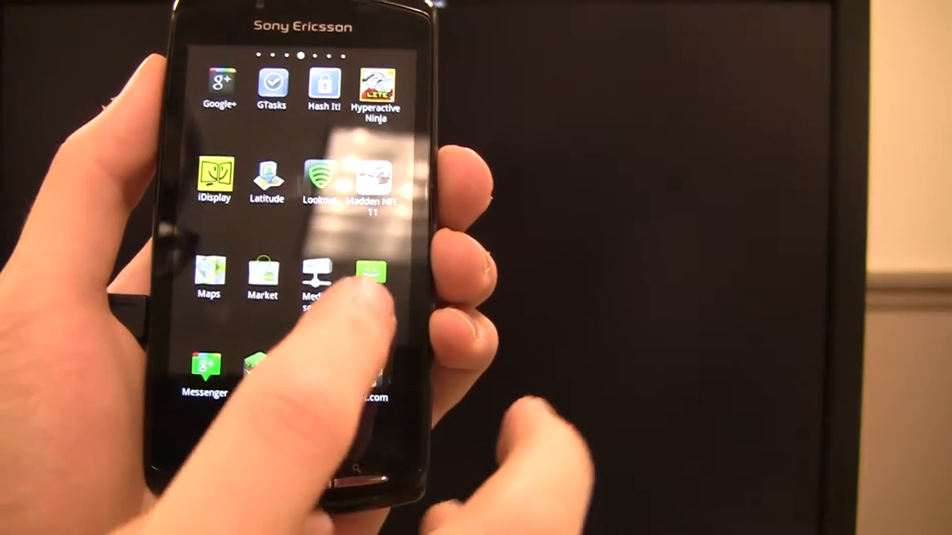
pyautogui.click(262, 274)
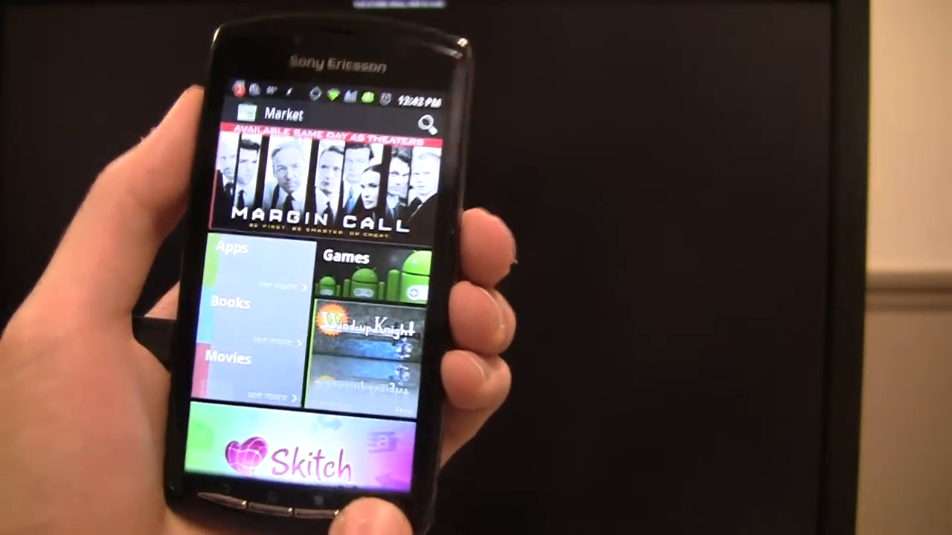
# Step: Search the Market for 'Adw launcher' and scroll through the launcher and theme results
pyautogui.click(426, 123)
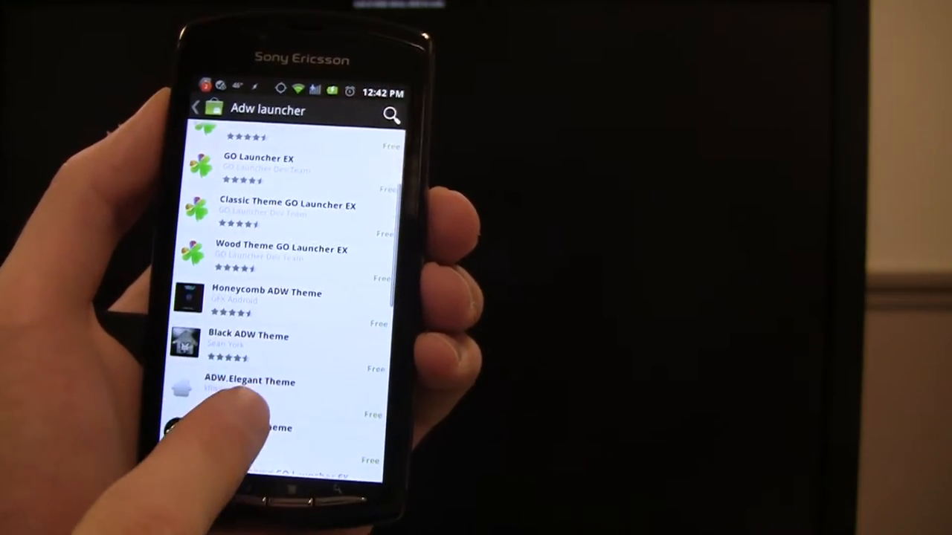
pyautogui.scroll(-3)
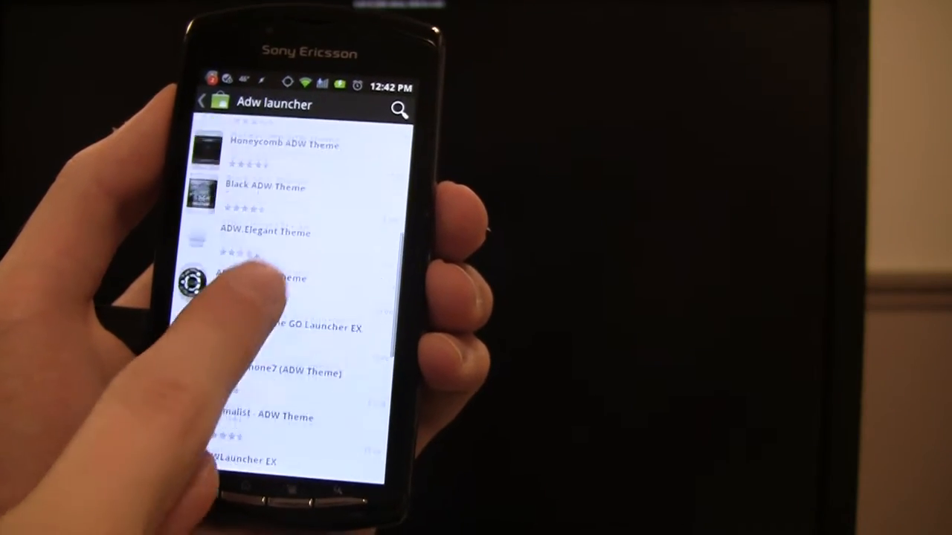
pyautogui.scroll(-3)
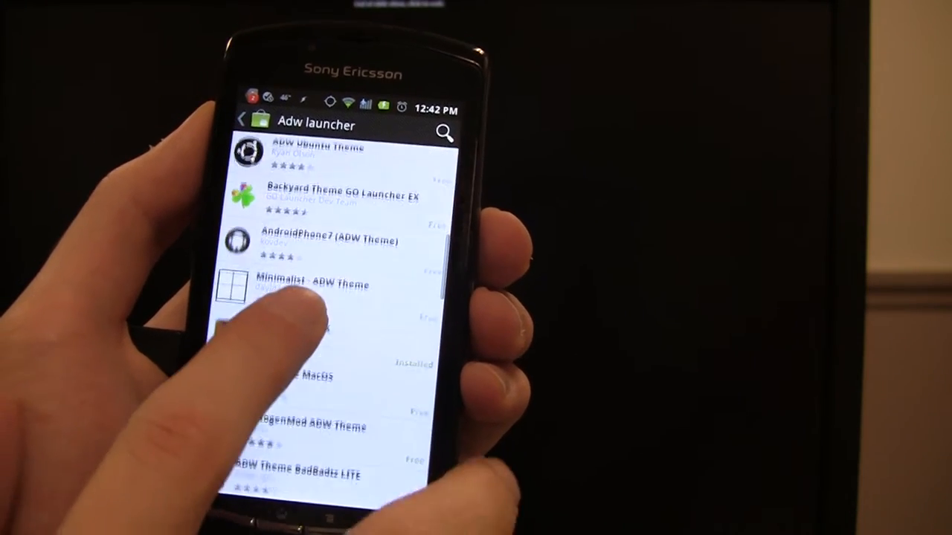
pyautogui.scroll(-3)
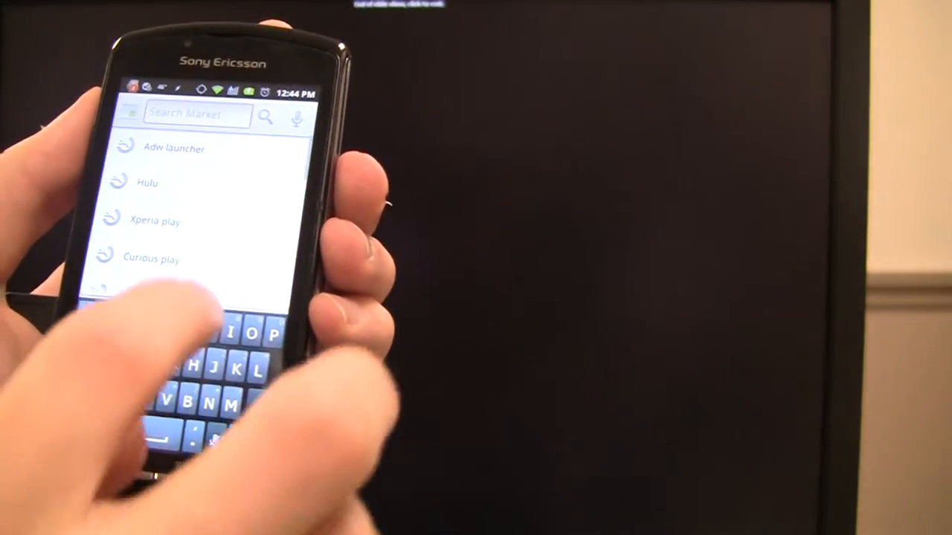
# Step: Leave the Market search and return to the home screen's options menu
pyautogui.write('A')
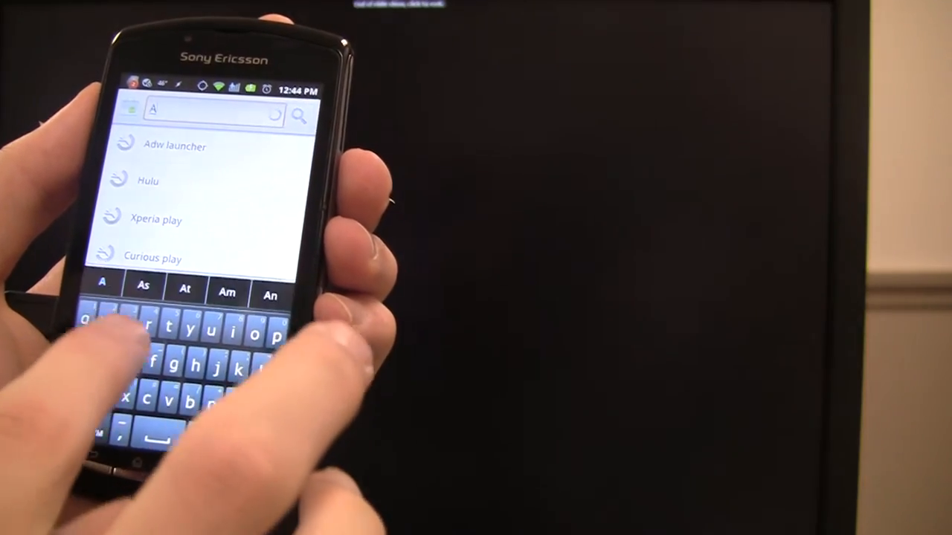
pyautogui.write('de')
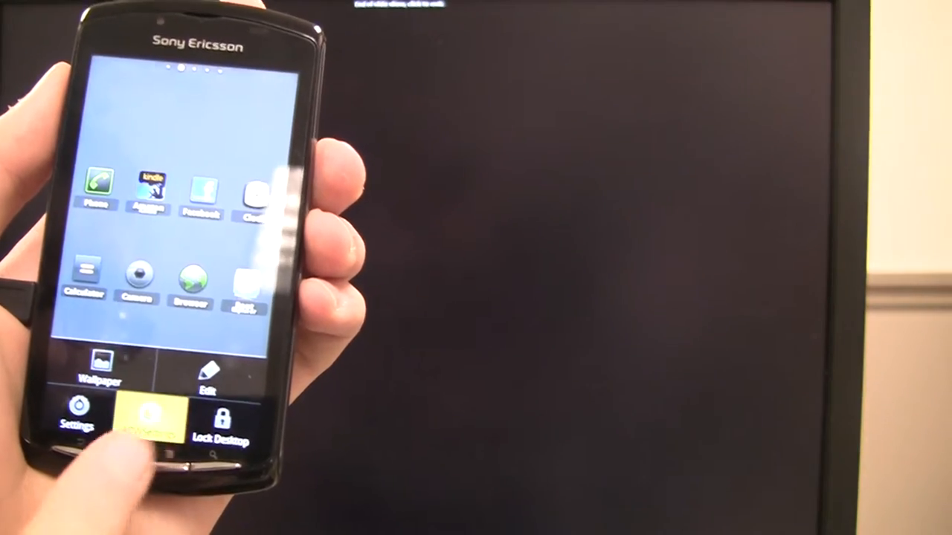
# Step: Go from ADW Settings to the Market's ADWTheme theme listings
pyautogui.click(145, 420)
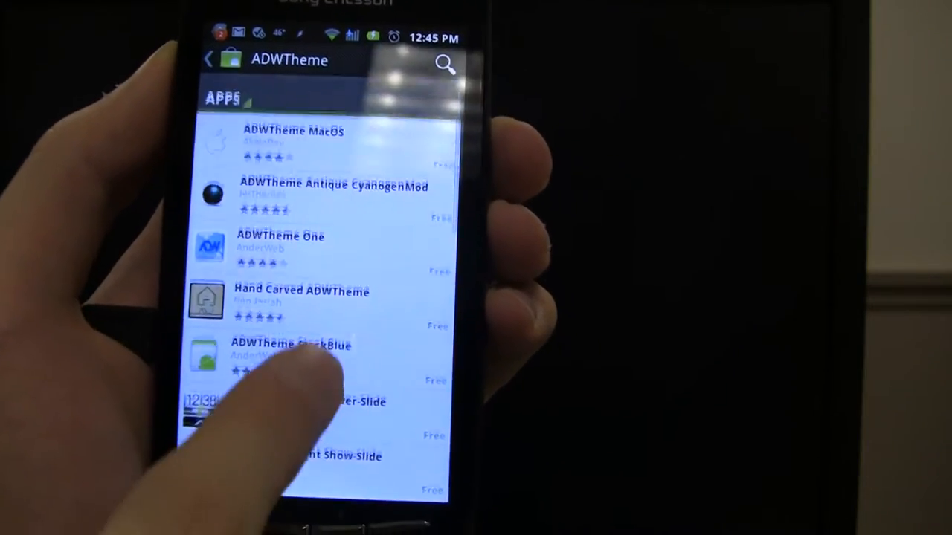
# Step: Scroll through the ADWTheme results, then return to the home screen menu
pyautogui.scroll(-3)
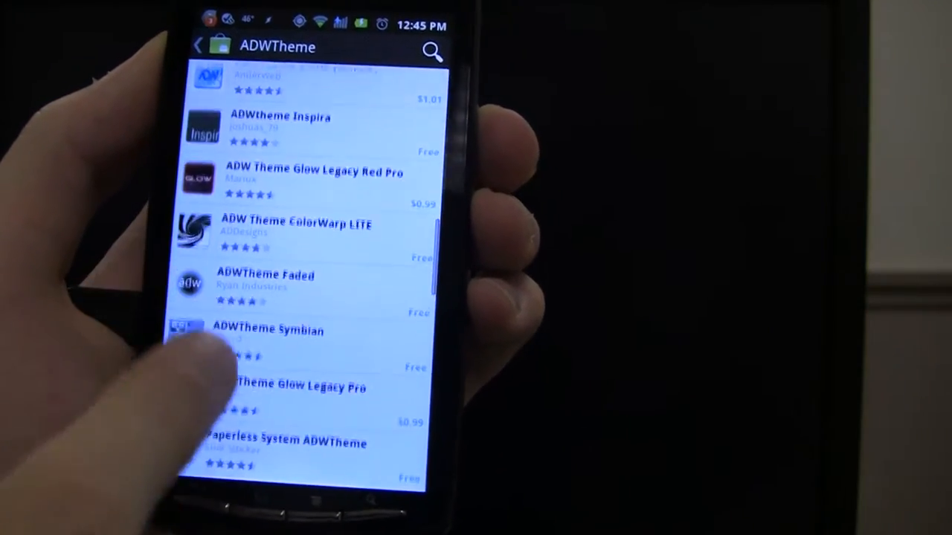
pyautogui.scroll(-3)
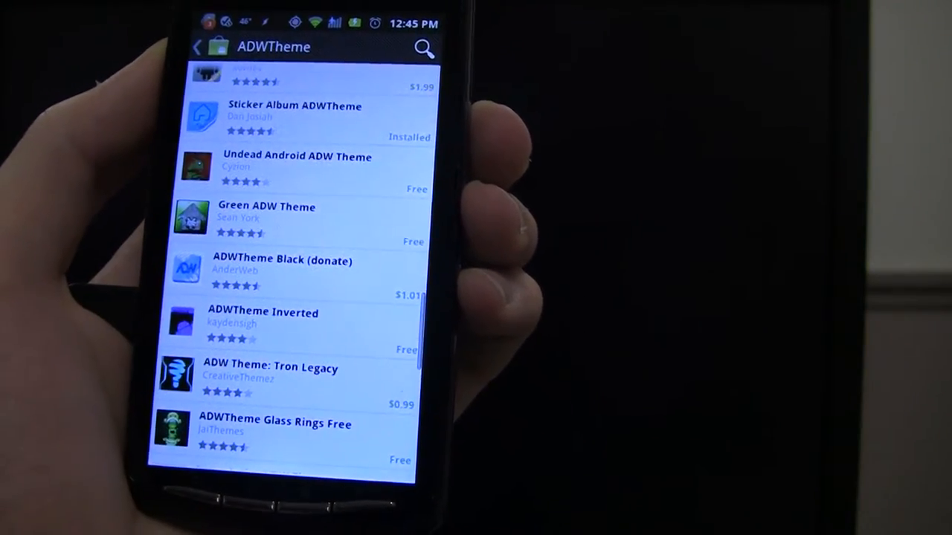
pyautogui.scroll(-3)
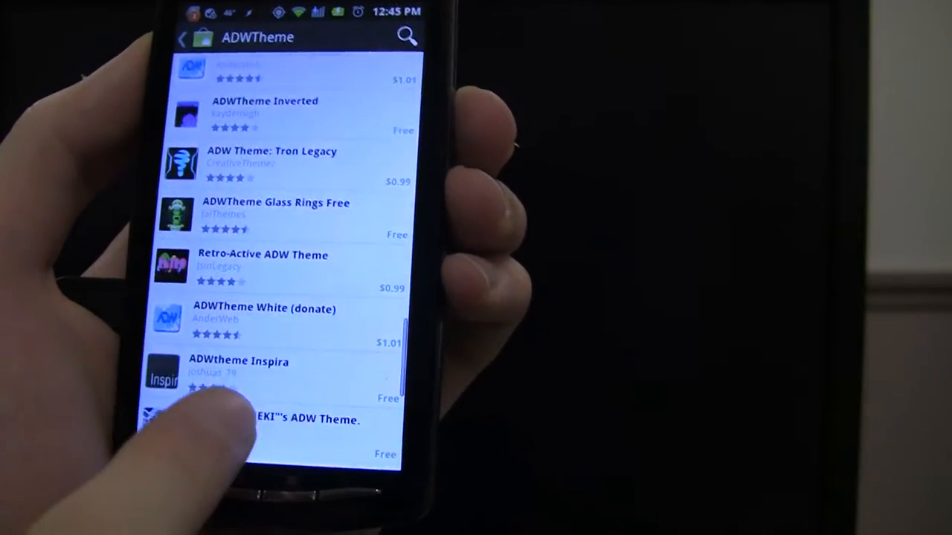
pyautogui.scroll(-3)
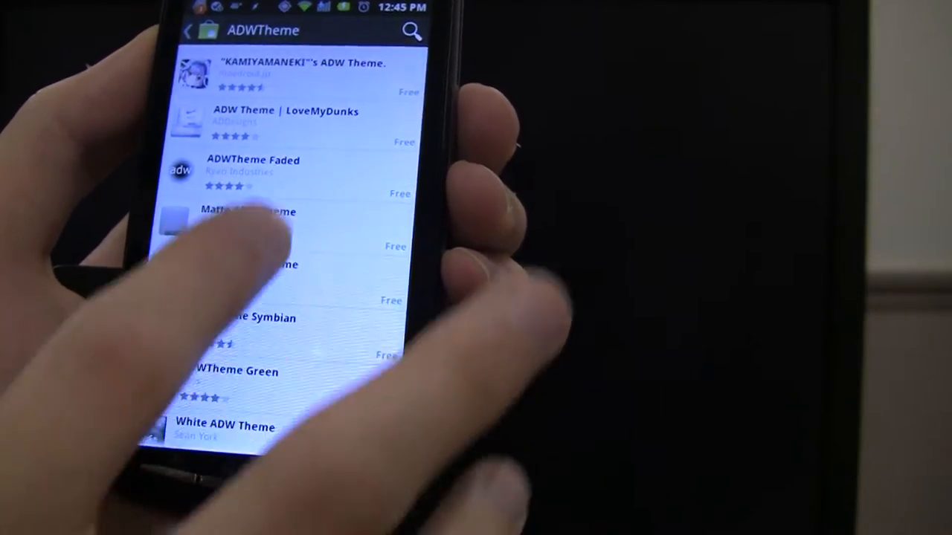
pyautogui.scroll(-3)
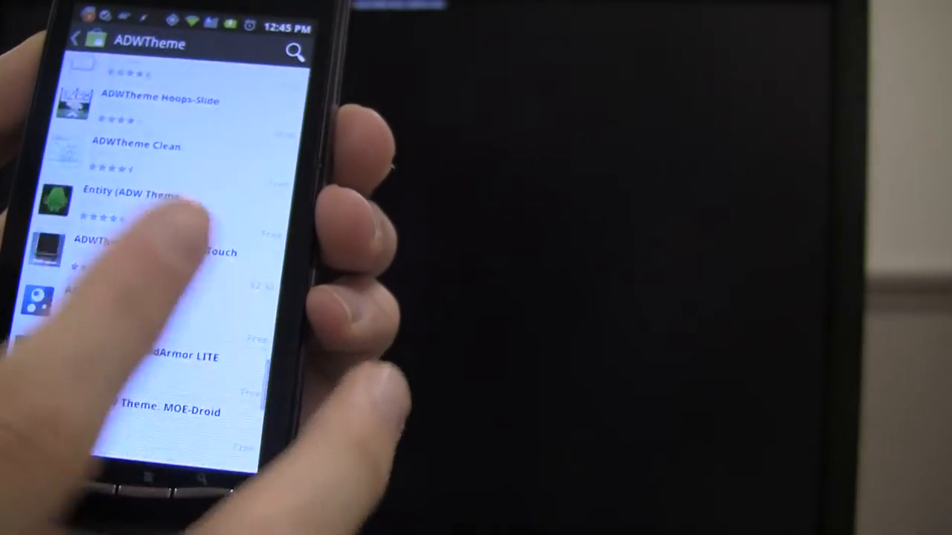
pyautogui.scroll(-3)
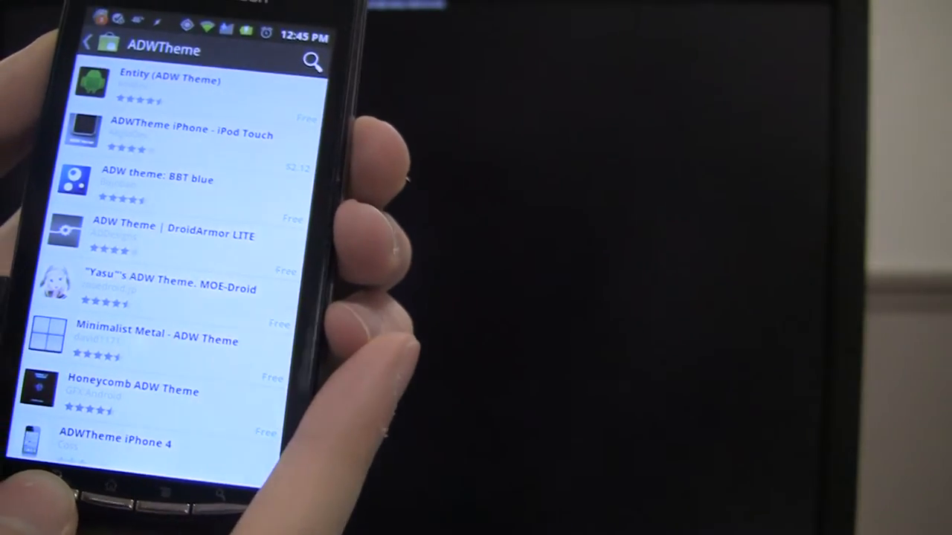
pyautogui.scroll(-3)
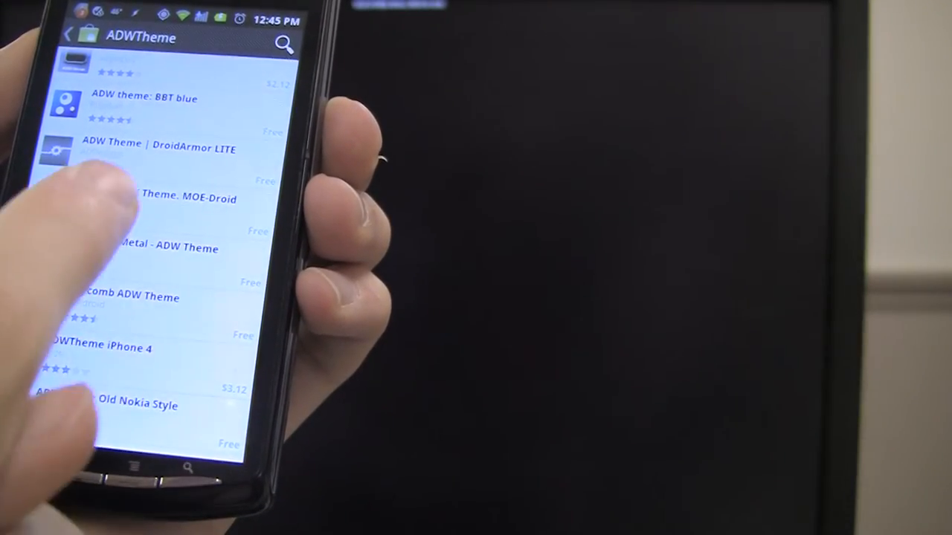
pyautogui.click(149, 248)
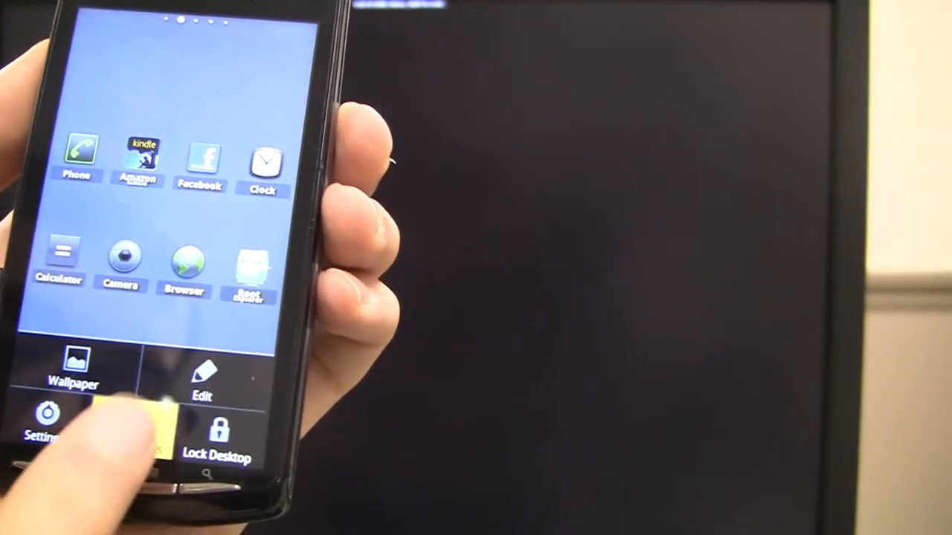
# Step: Open ADW Settings from the home screen menu
pyautogui.click(46, 424)
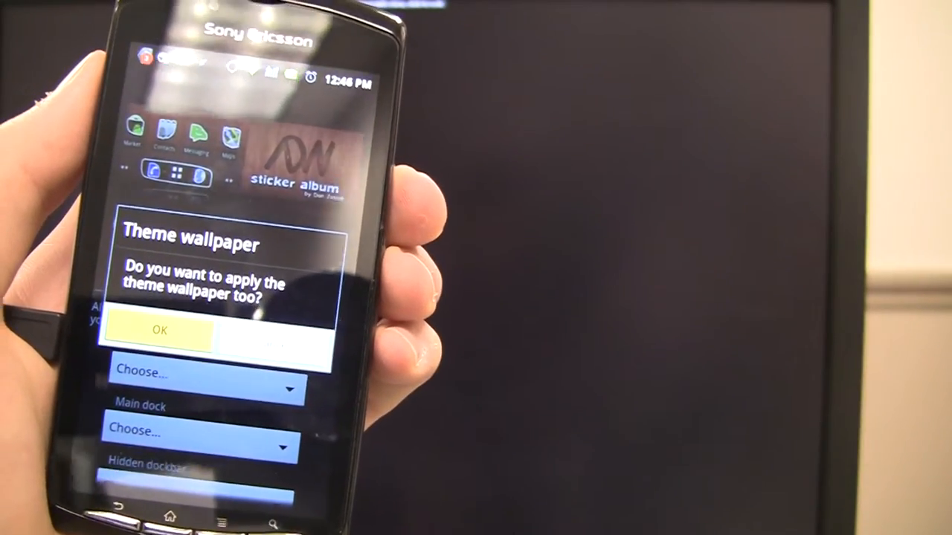
# Step: Apply the Sticker Album theme and accept its theme wallpaper
pyautogui.click(159, 330)
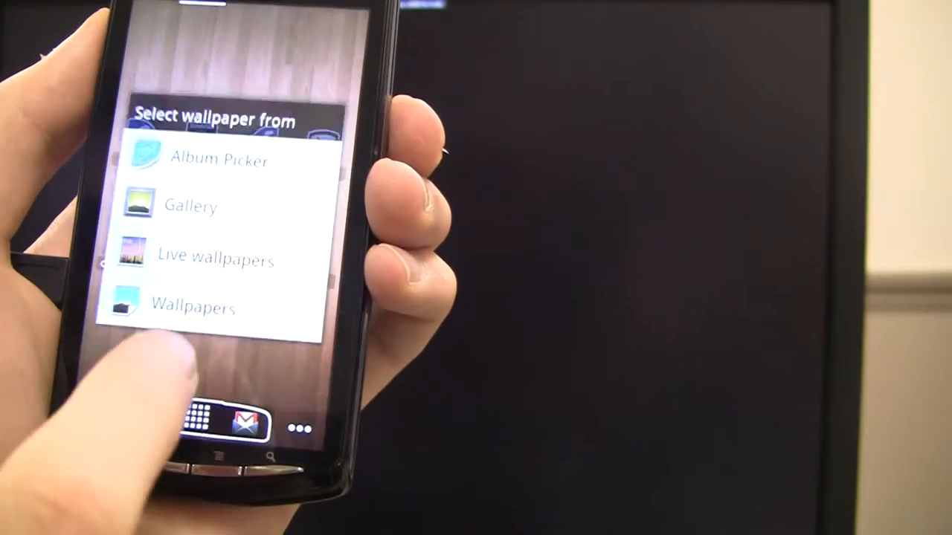
# Step: Set the purple plasma-ball image from stock Wallpapers as the background
pyautogui.click(193, 307)
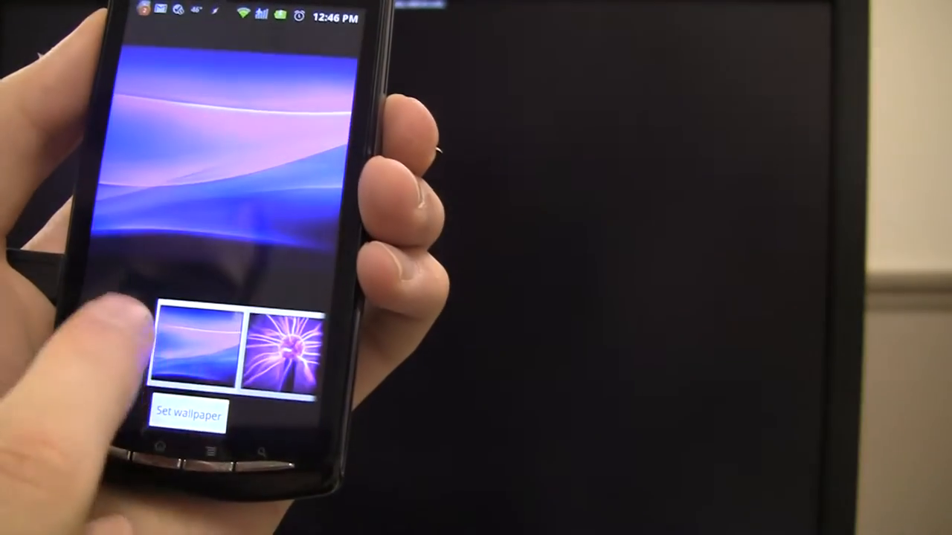
pyautogui.click(286, 349)
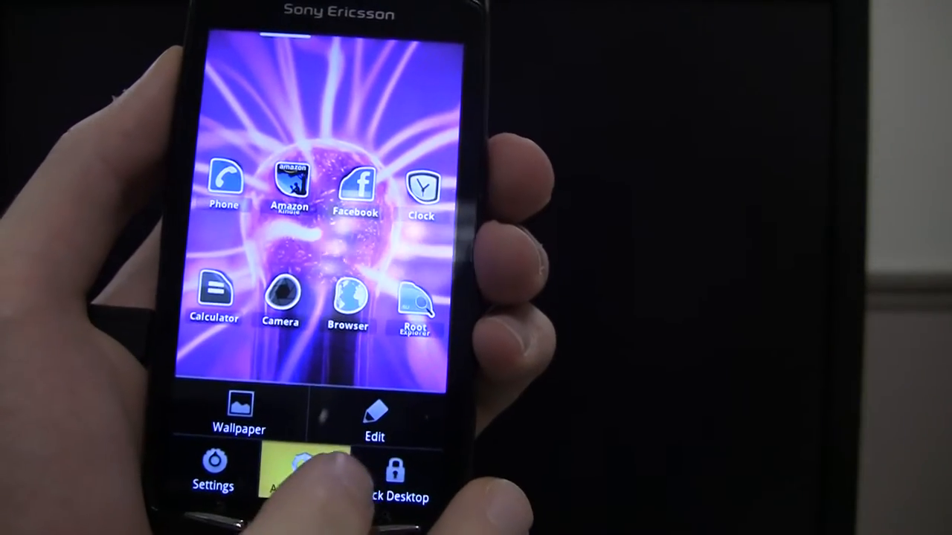
# Step: Apply another ADW theme via Themes Preferences and answer the wallpaper prompt
pyautogui.click(212, 473)
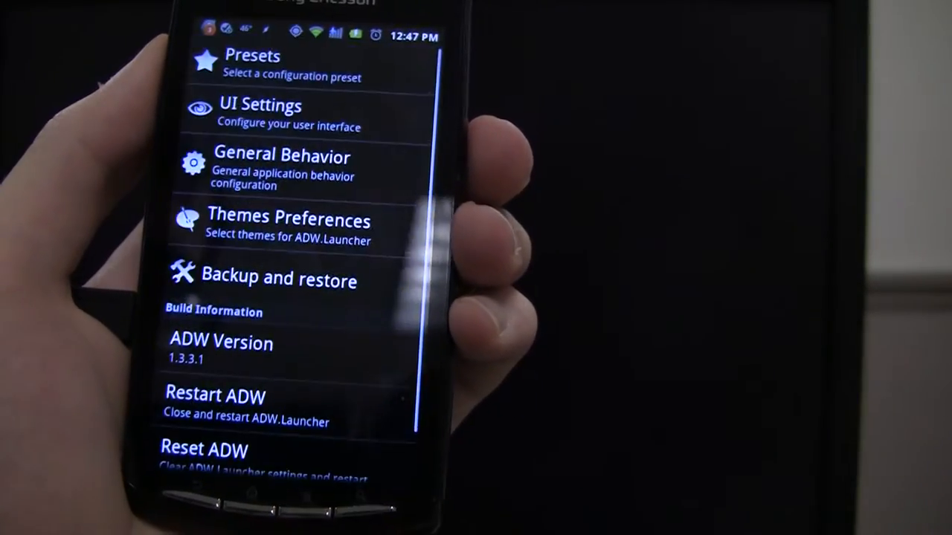
pyautogui.click(289, 221)
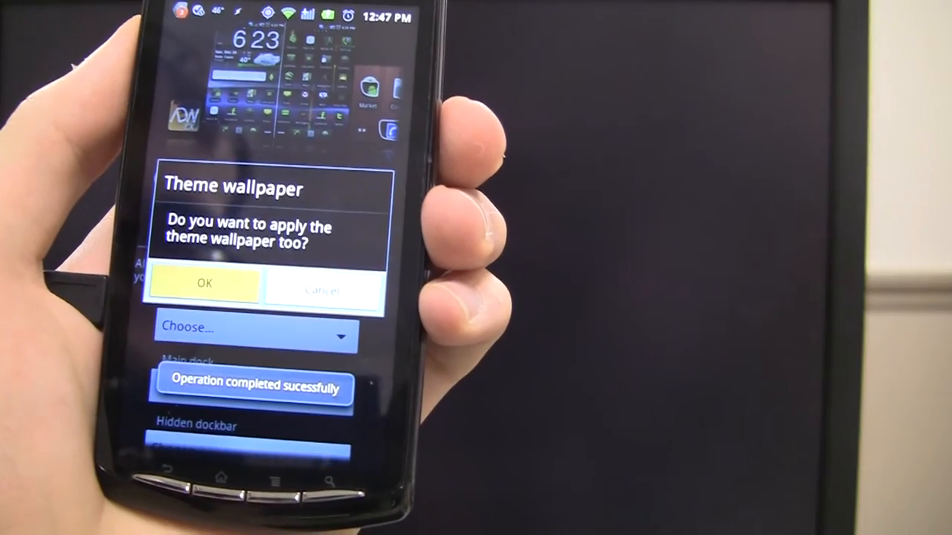
pyautogui.click(205, 283)
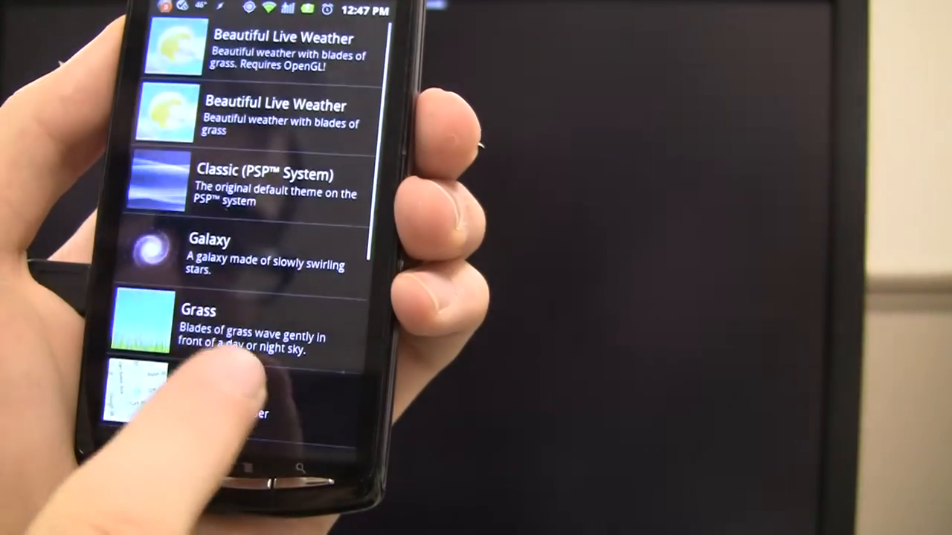
# Step: Preview and set the Original (PSP System) live wallpaper as the background
pyautogui.scroll(3)
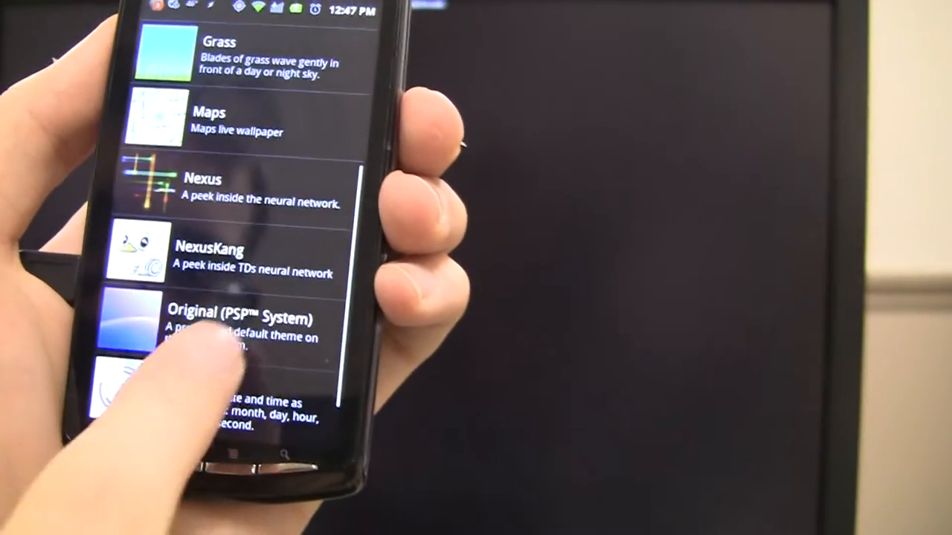
pyautogui.click(216, 327)
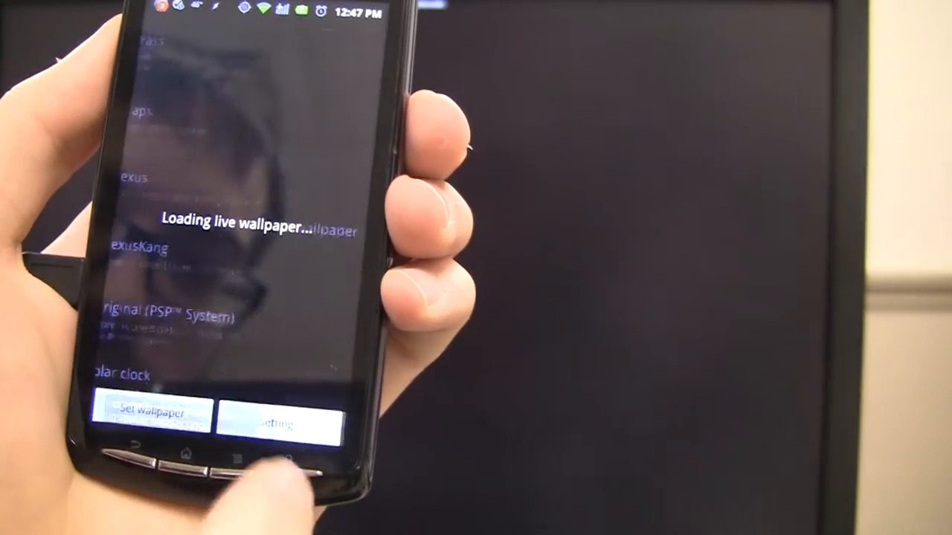
pyautogui.click(148, 414)
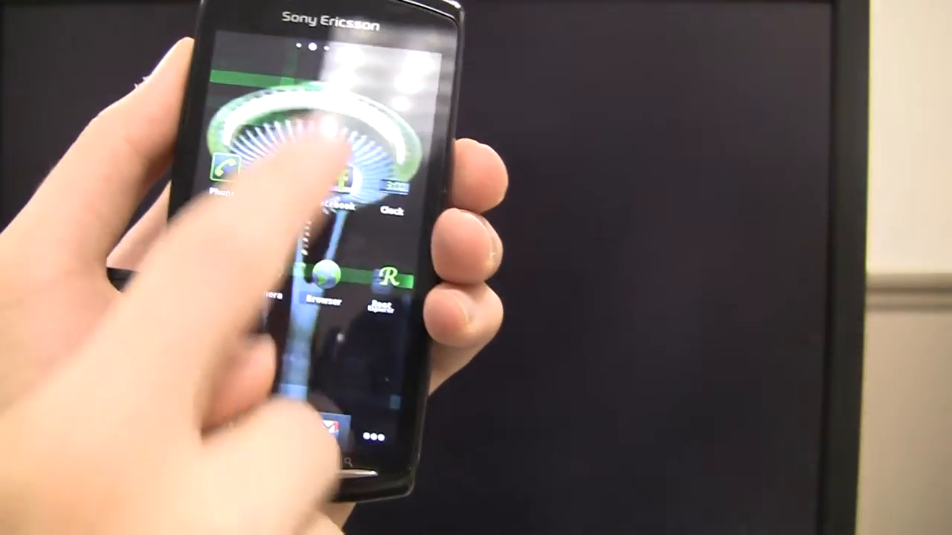
pyautogui.moveTo(312, 60); pyautogui.dragTo(312, 297)
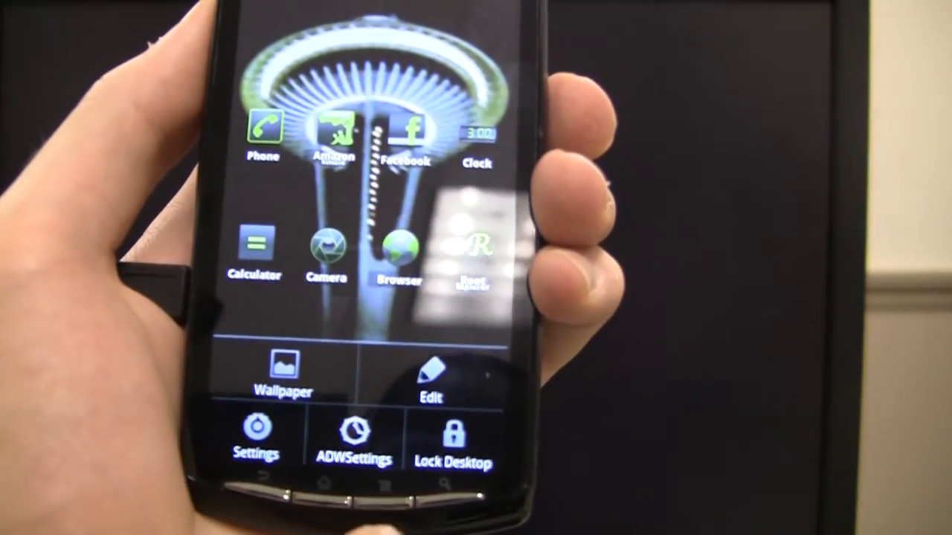
# Step: Open ADWSettings from the desktop's Menu
pyautogui.click(353, 439)
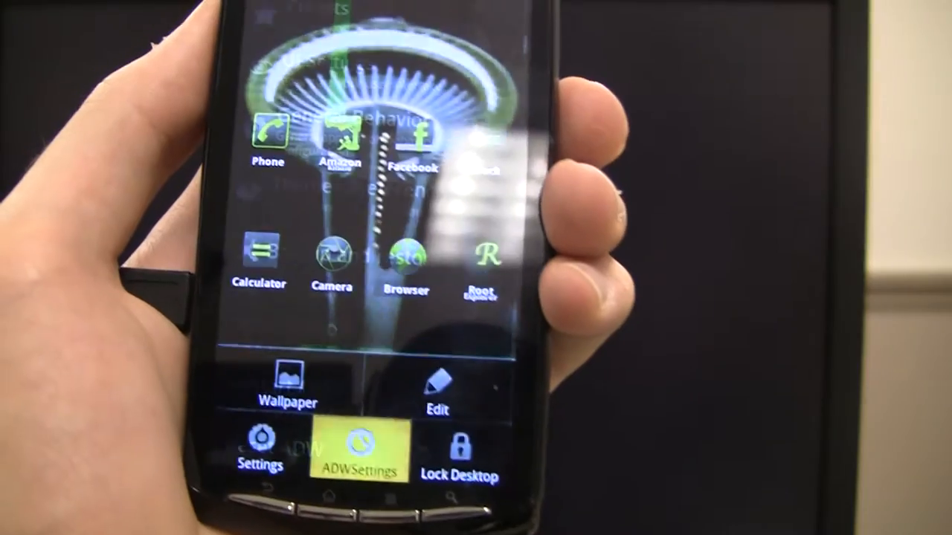
pyautogui.click(358, 452)
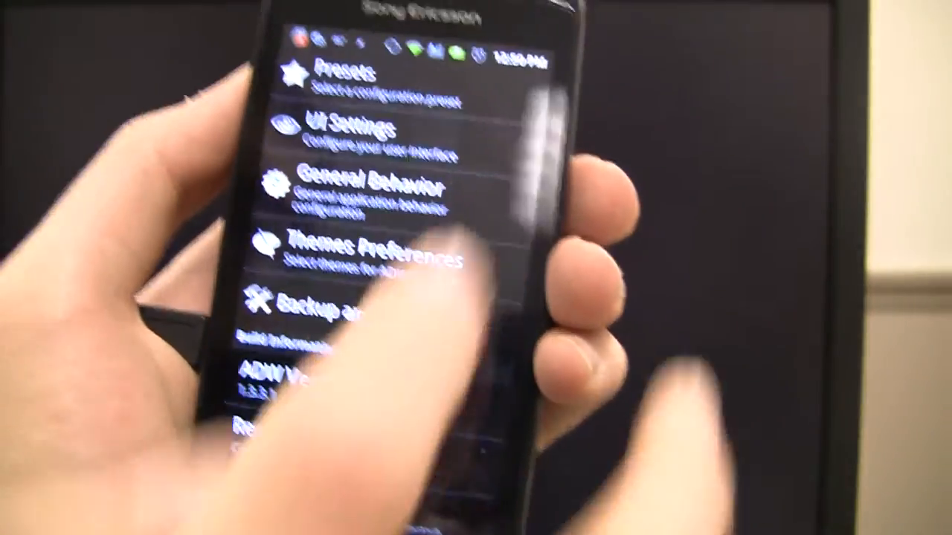
# Step: Browse UI Settings > Icons and open New Icons Settings
pyautogui.click(342, 134)
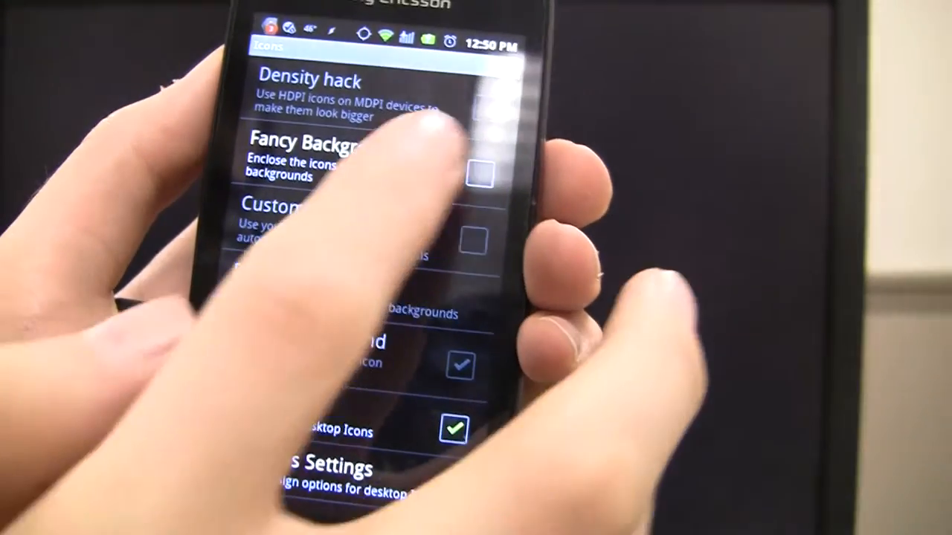
pyautogui.click(483, 175)
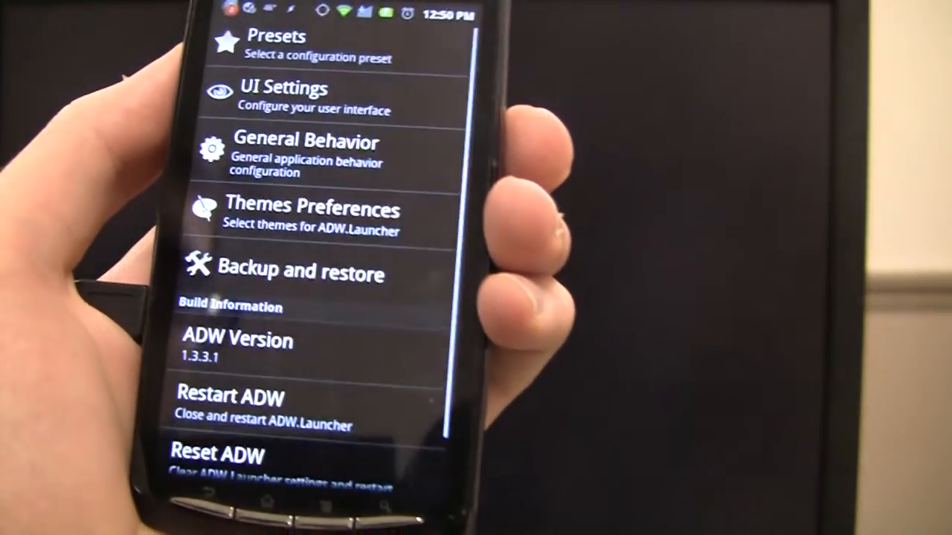
pyautogui.click(284, 93)
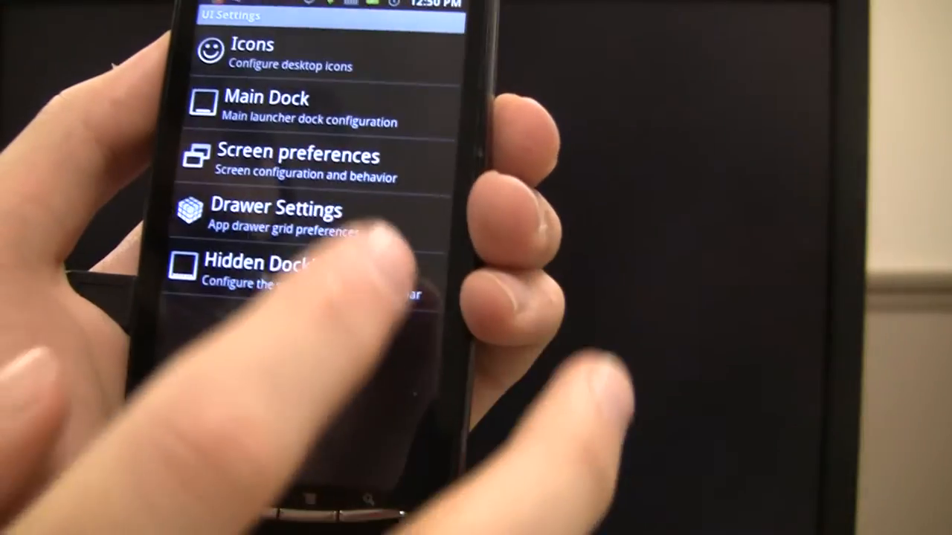
pyautogui.click(253, 52)
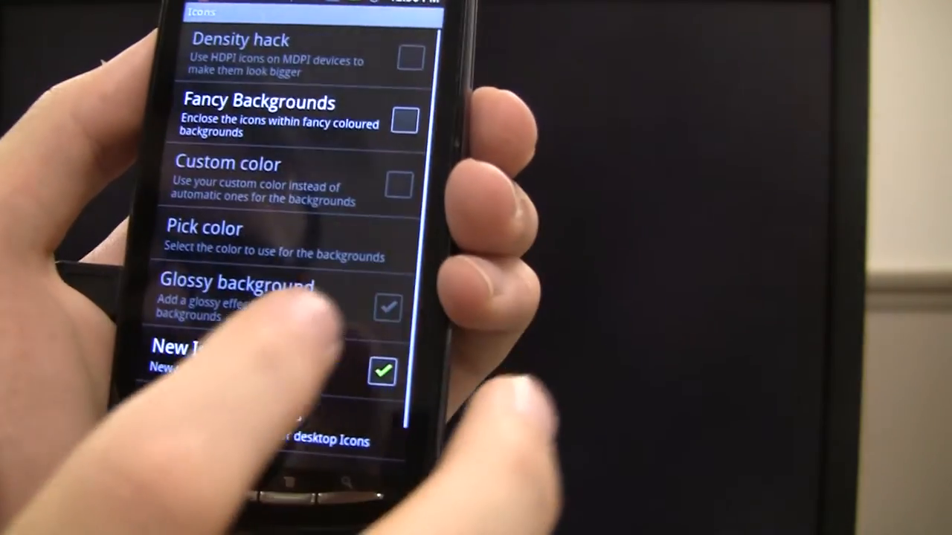
pyautogui.scroll(3)
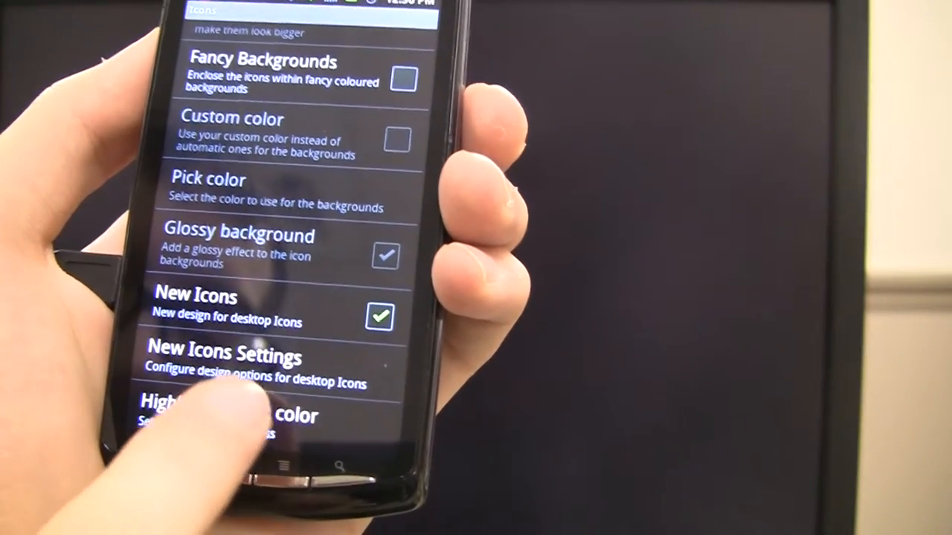
pyautogui.click(208, 189)
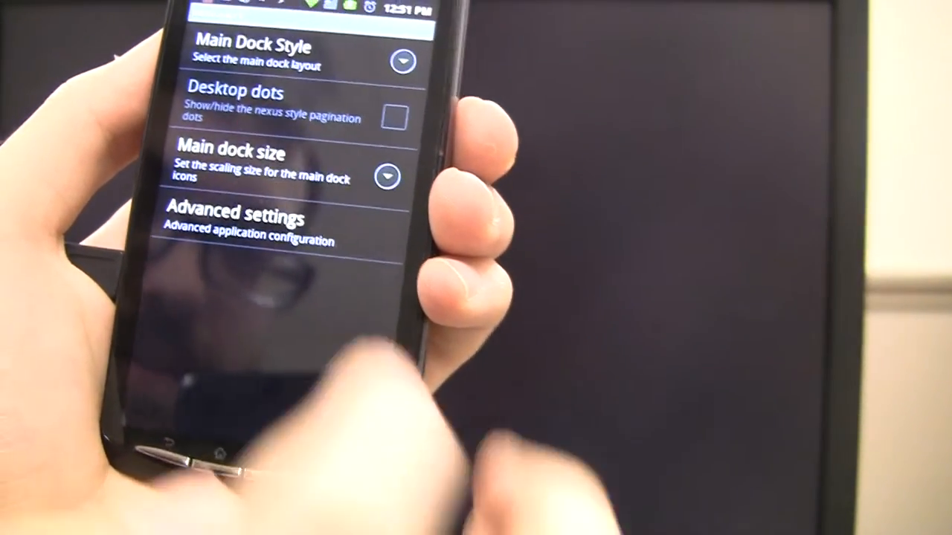
# Step: Choose a new layout under Main Dock Style
pyautogui.click(230, 163)
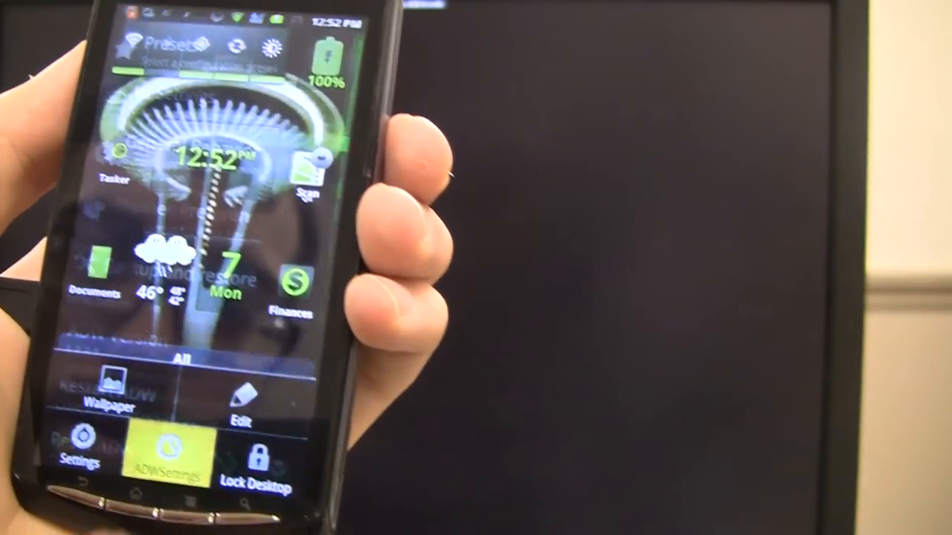
# Step: Go to ADWSettings > UI Settings > Drawer Settings and scroll through the grid options
pyautogui.click(167, 450)
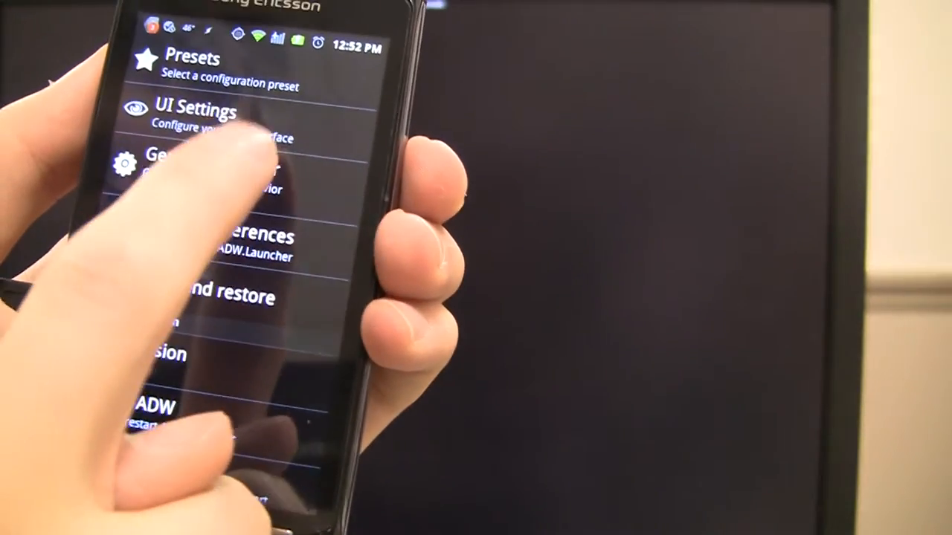
pyautogui.click(196, 111)
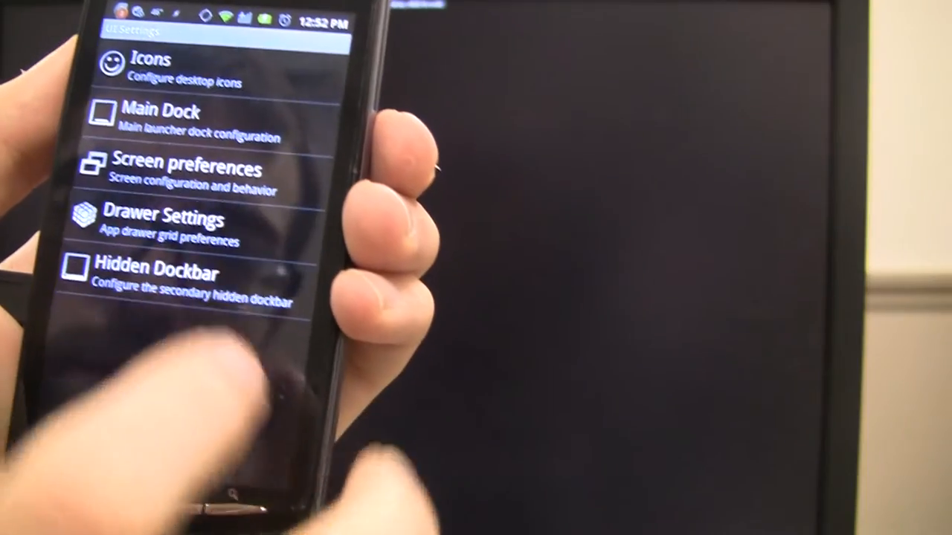
pyautogui.click(163, 223)
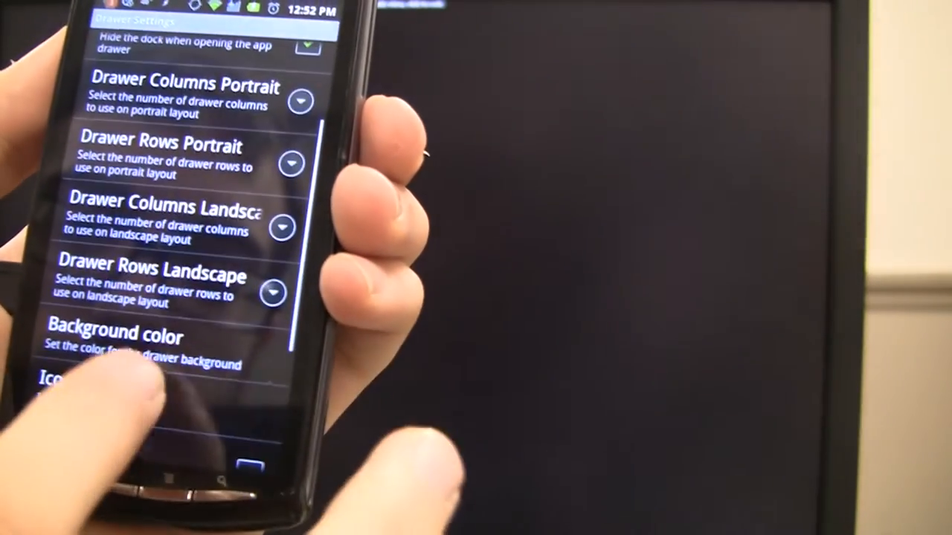
pyautogui.scroll(-3)
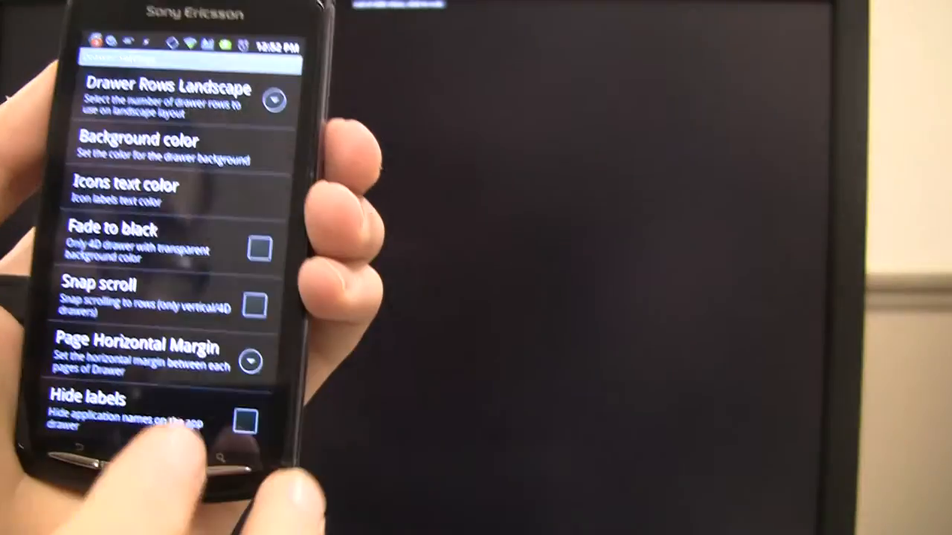
pyautogui.scroll(-3)
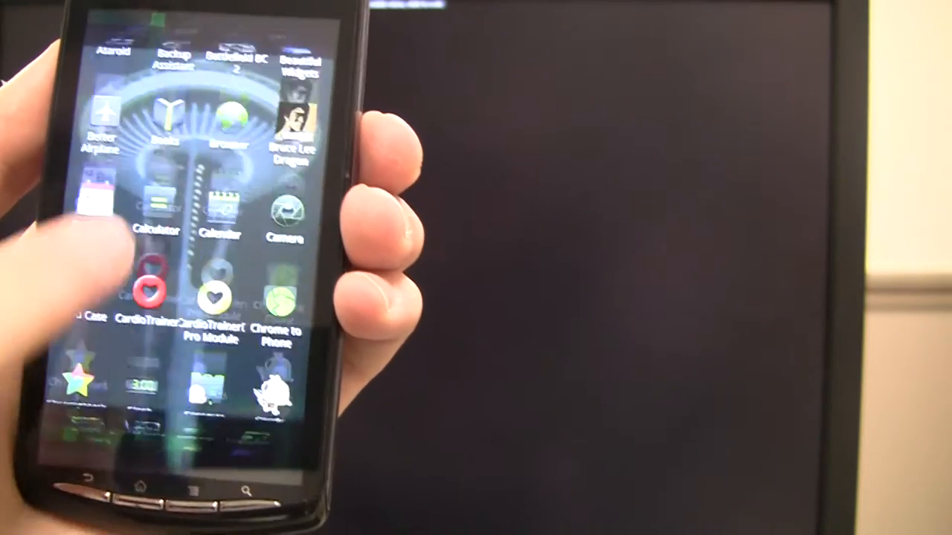
pyautogui.scroll(-3)
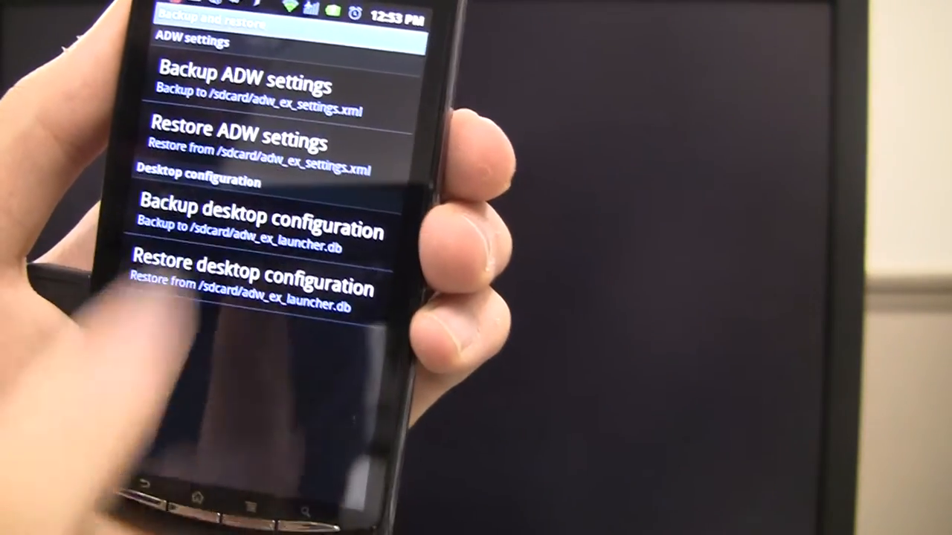
# Step: Choose Restore ADW settings under Backup and restore
pyautogui.click(237, 143)
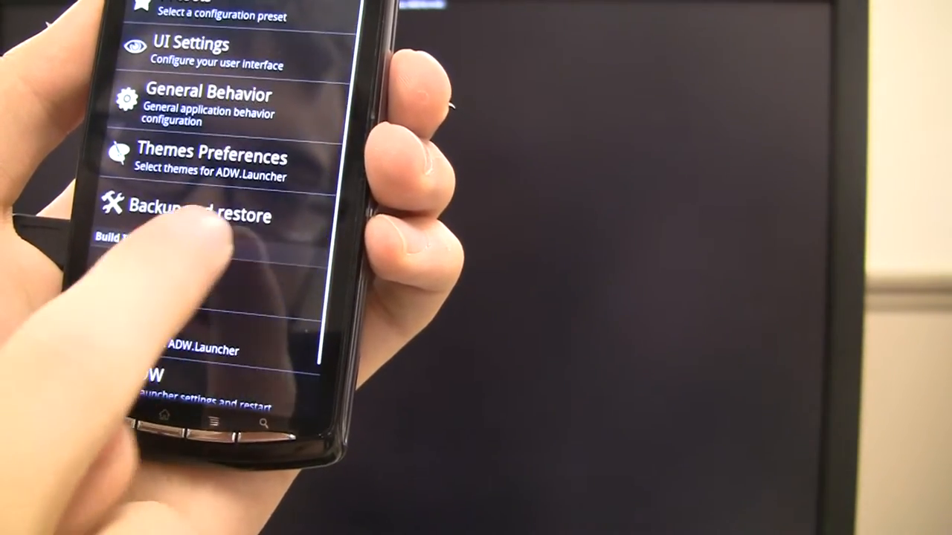
# Step: Select Backup and restore in the ADW Settings main list
pyautogui.click(197, 215)
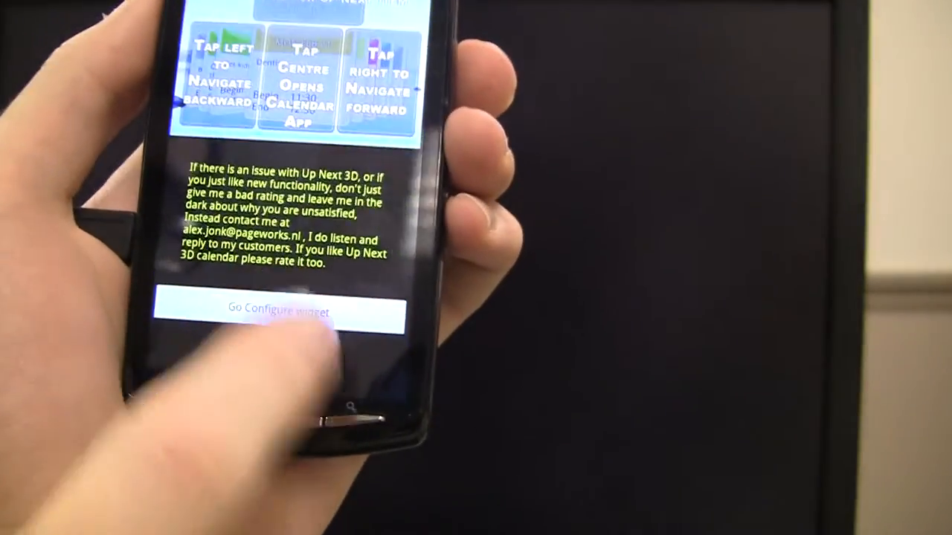
# Step: Start Up Next 3D widget configuration and review its settings list
pyautogui.click(279, 310)
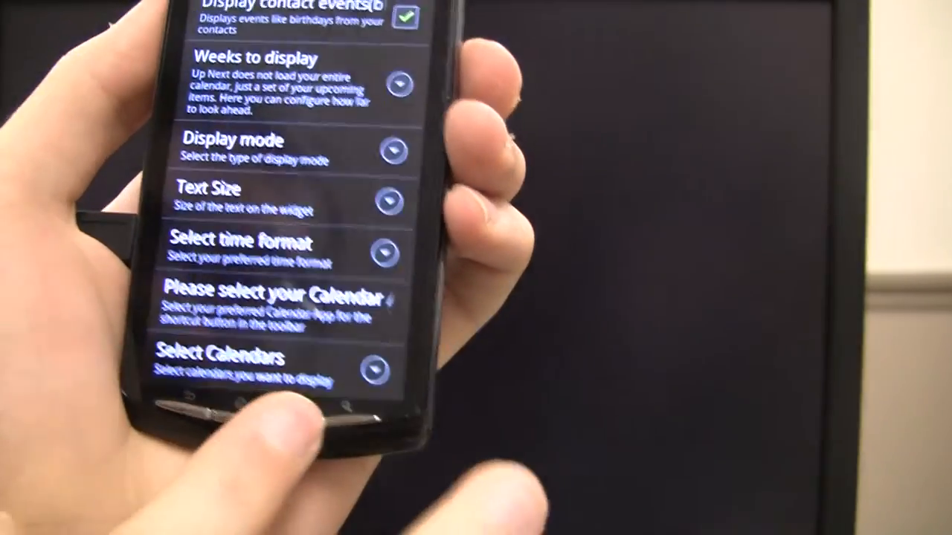
pyautogui.scroll(-3)
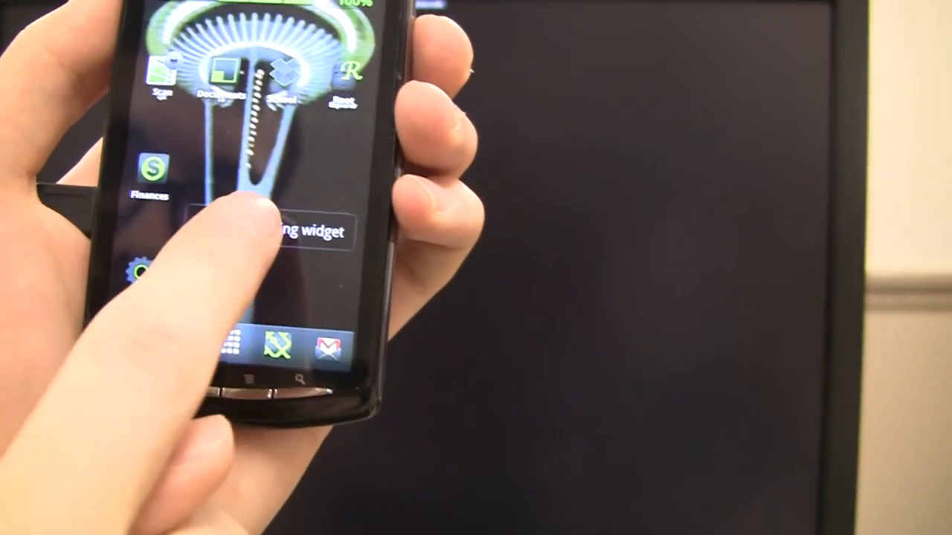
# Step: Resize the home screen widget and the toggle widget above the dock
pyautogui.click(267, 231)
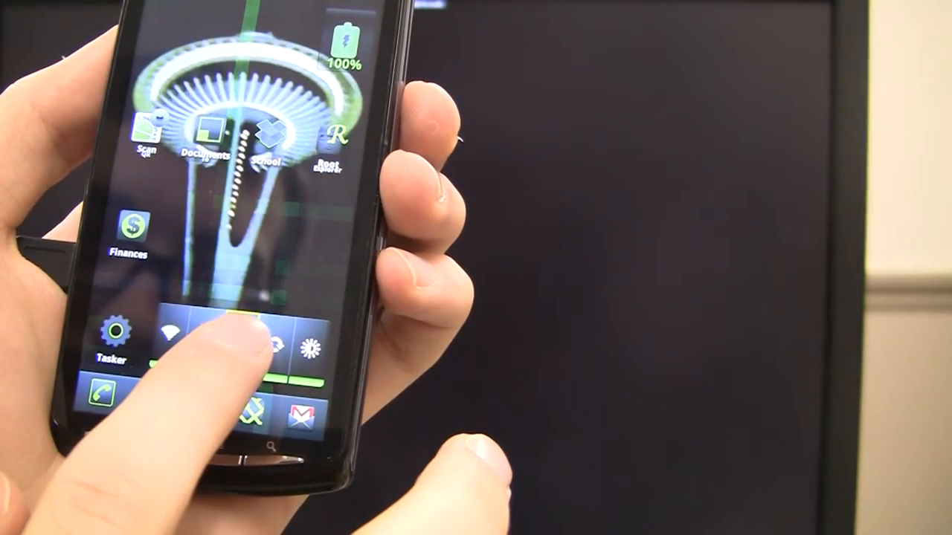
pyautogui.click(253, 342)
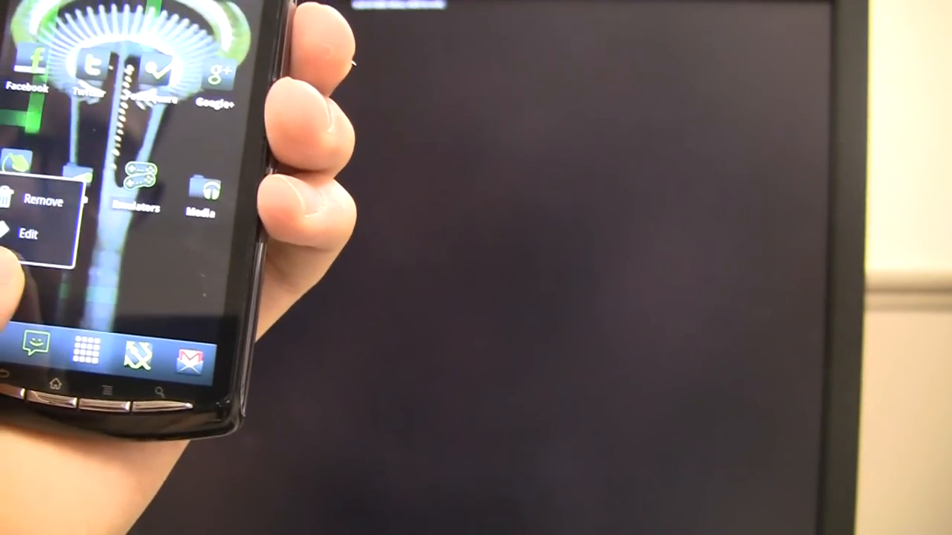
# Step: Edit the folder's custom icon and label, then select the label field
pyautogui.click(28, 233)
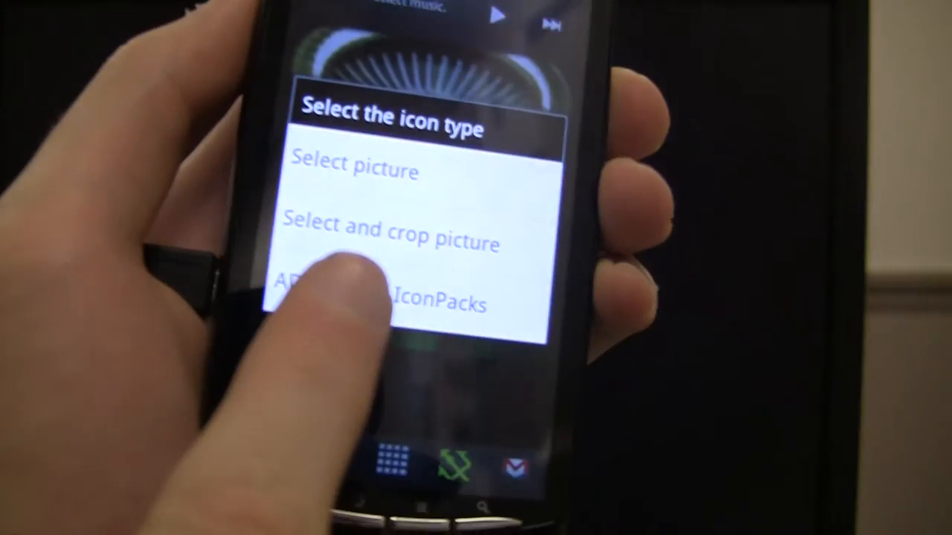
pyautogui.click(386, 302)
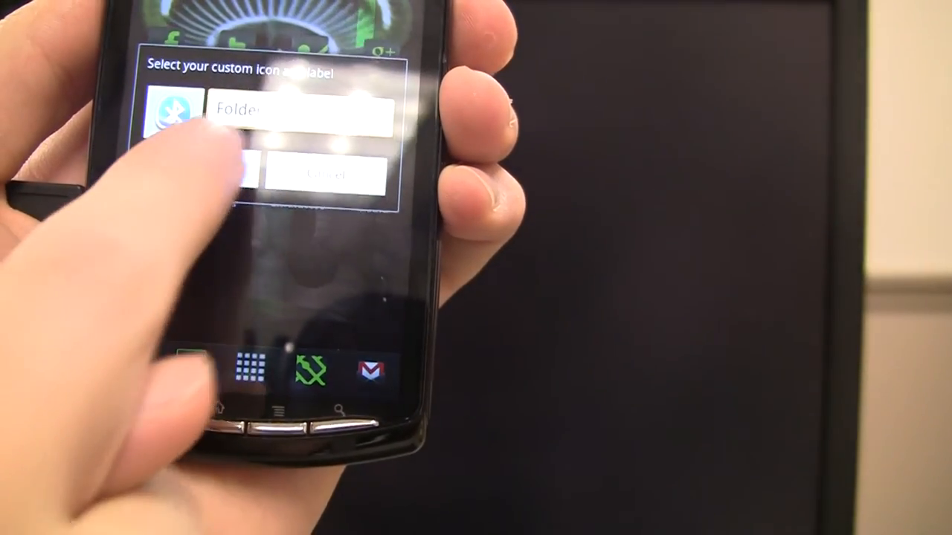
pyautogui.click(290, 111)
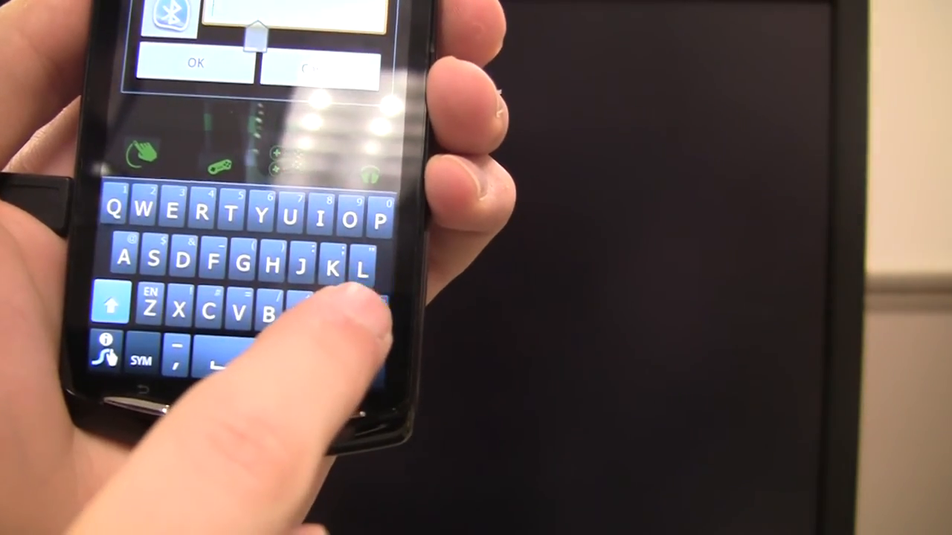